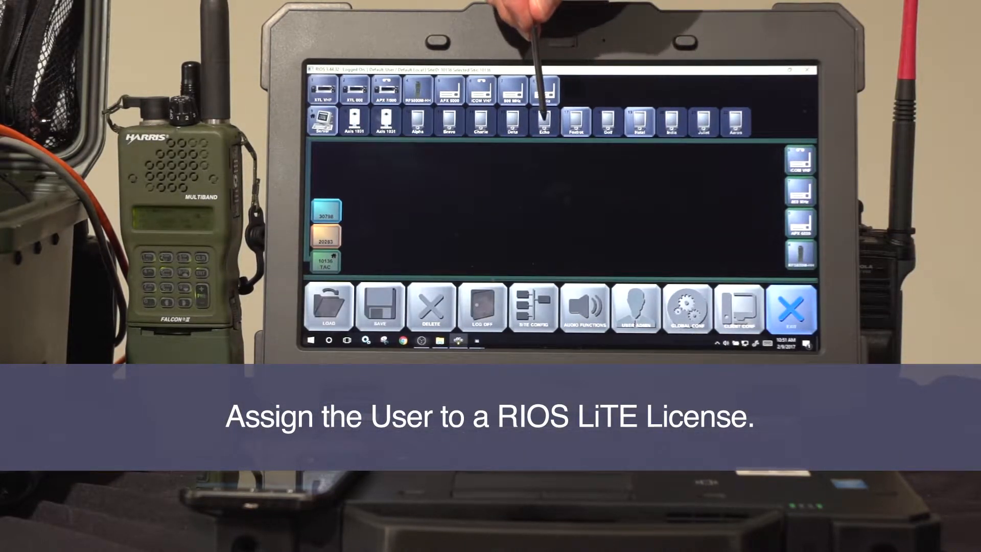
Show the Echo user's General, VOIP, RIOS Input and RIOS Output configuration options.
{"action": "left_click", "coordinate": [543, 120]}
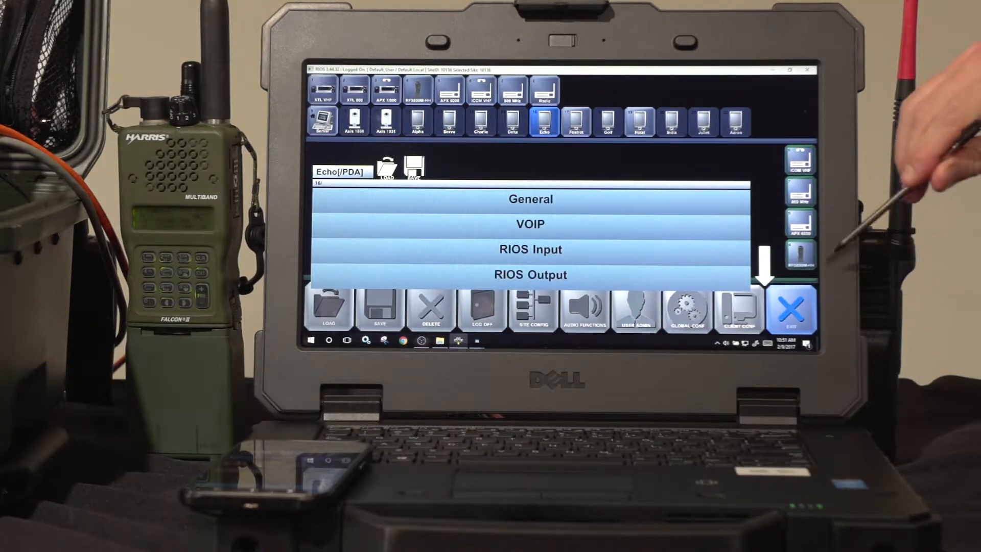